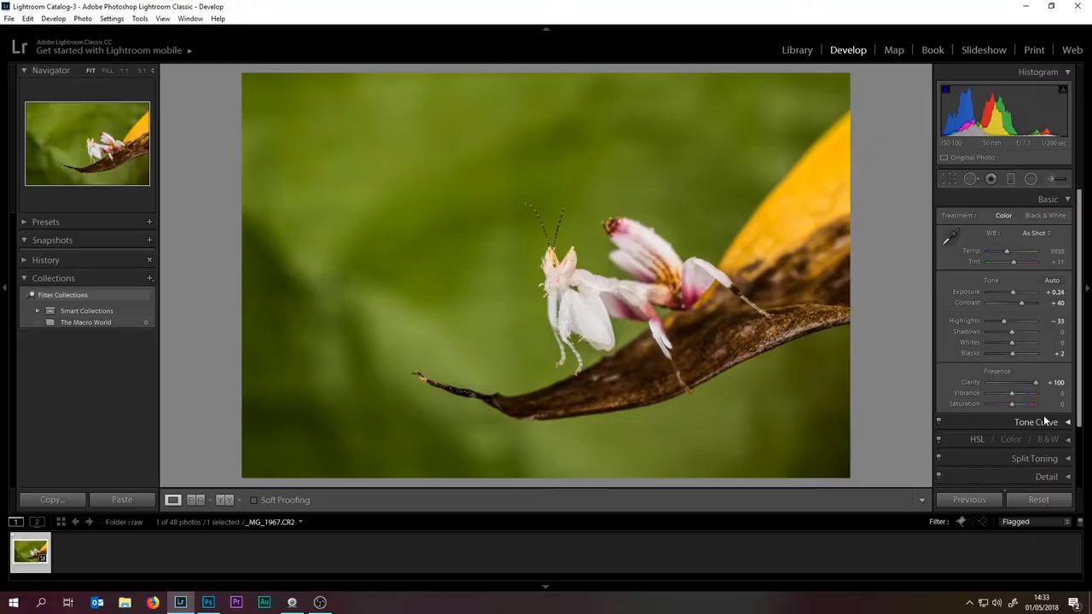
# Drag Clarity down to +12 and Vibrance up to +31 on the orchid mantis photo
pyautogui.moveTo(1041, 382); pyautogui.dragTo(1015, 383)
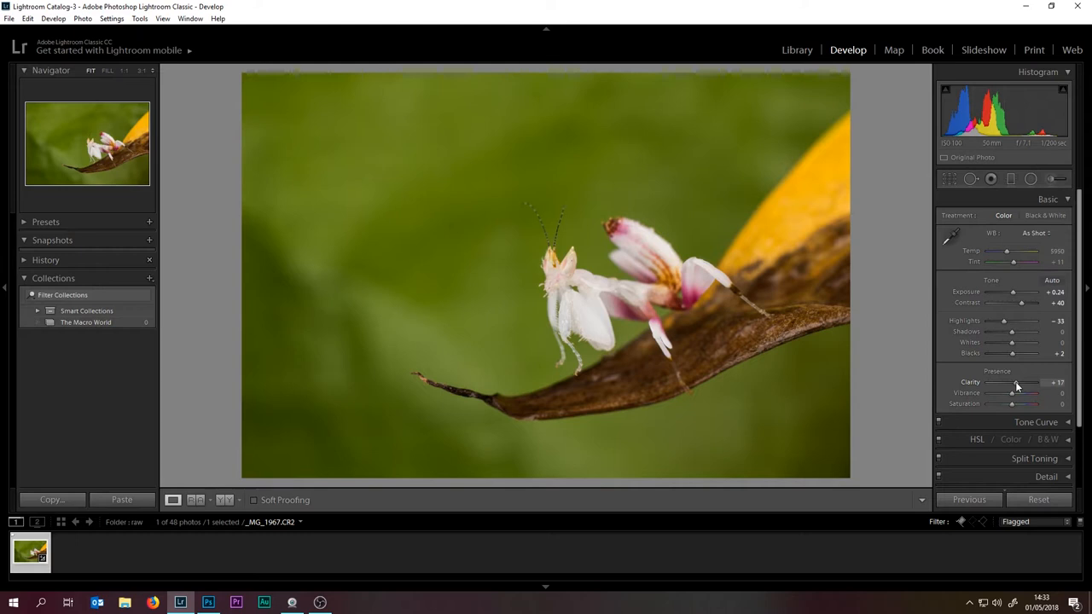
pyautogui.moveTo(1002, 393); pyautogui.dragTo(1020, 394)
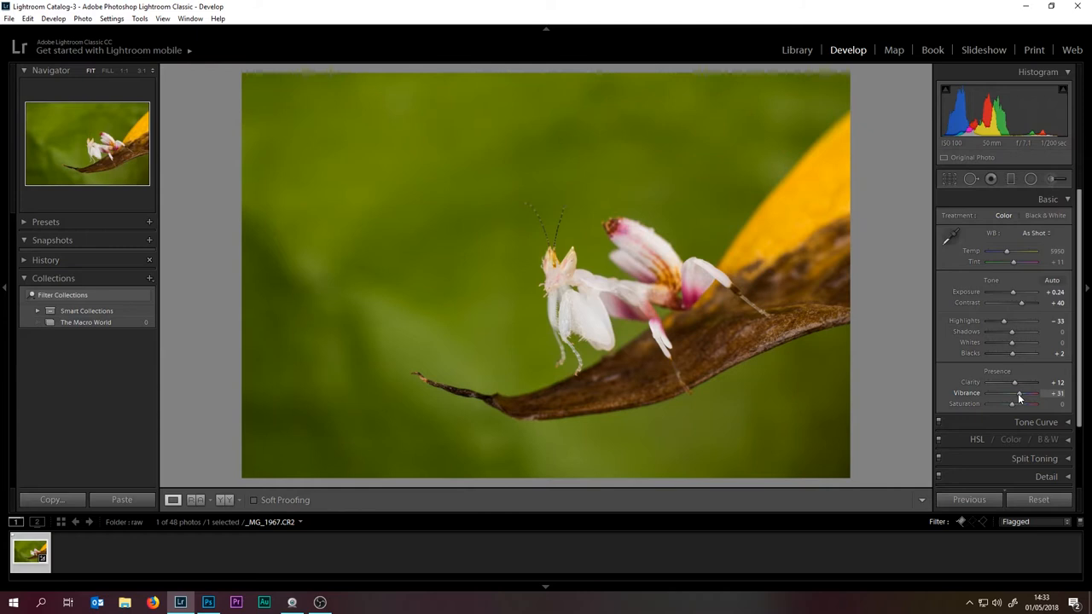